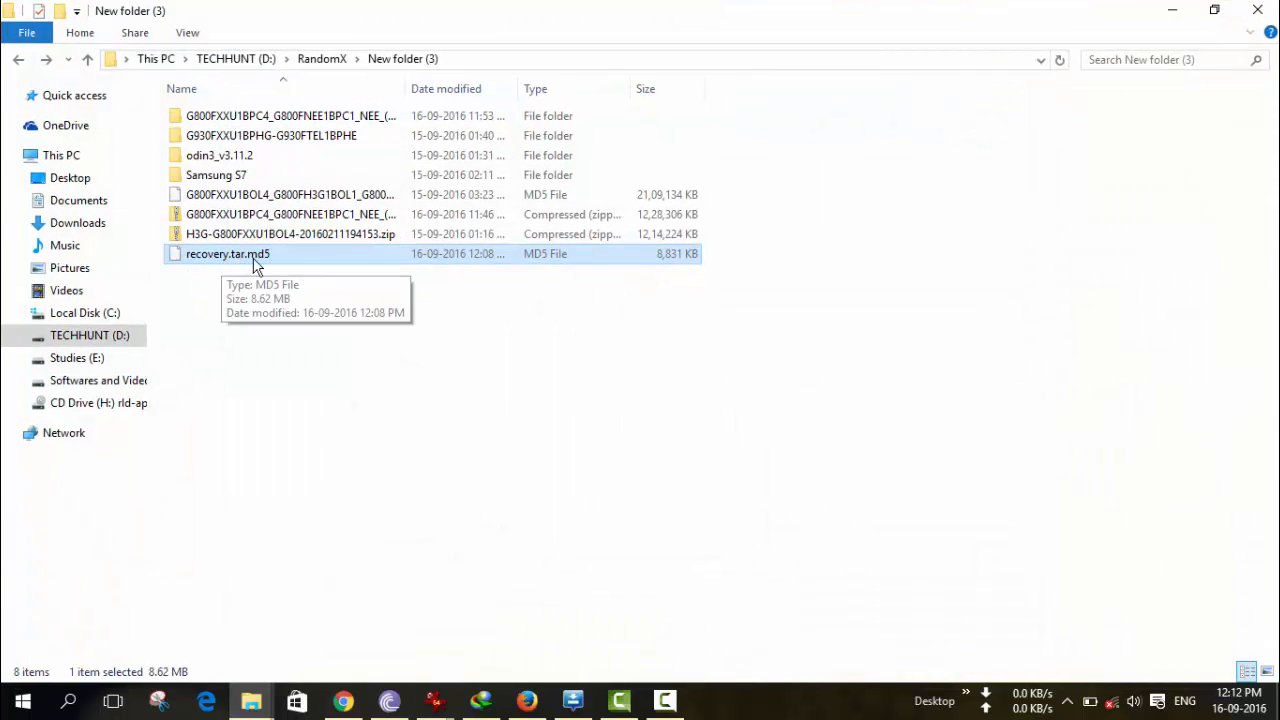
mouse_move(275, 267)
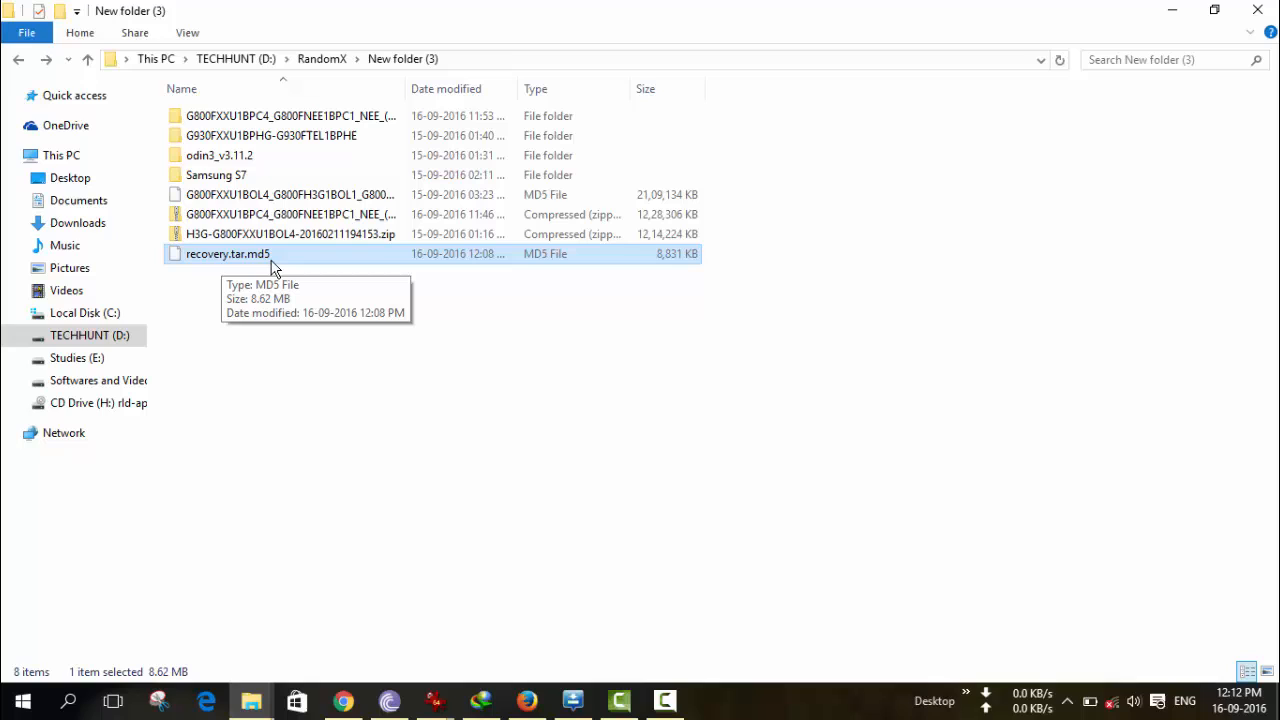
mouse_move(190, 233)
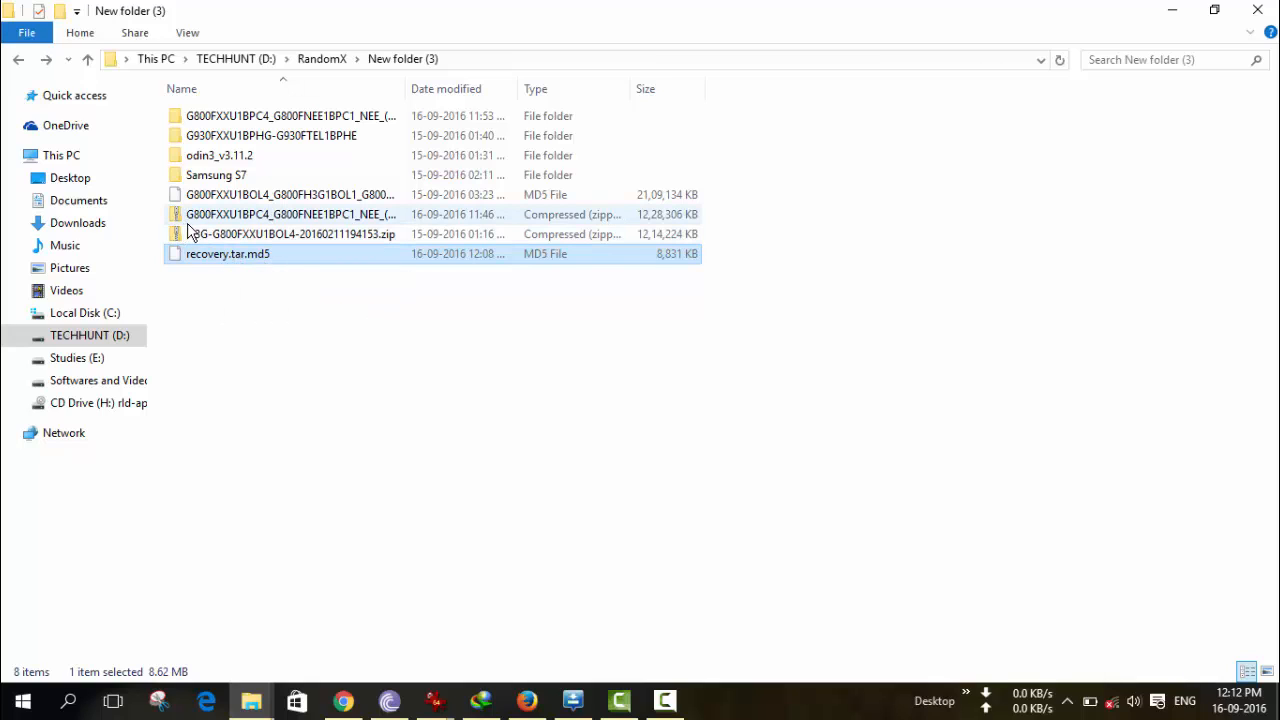
mouse_move(290, 214)
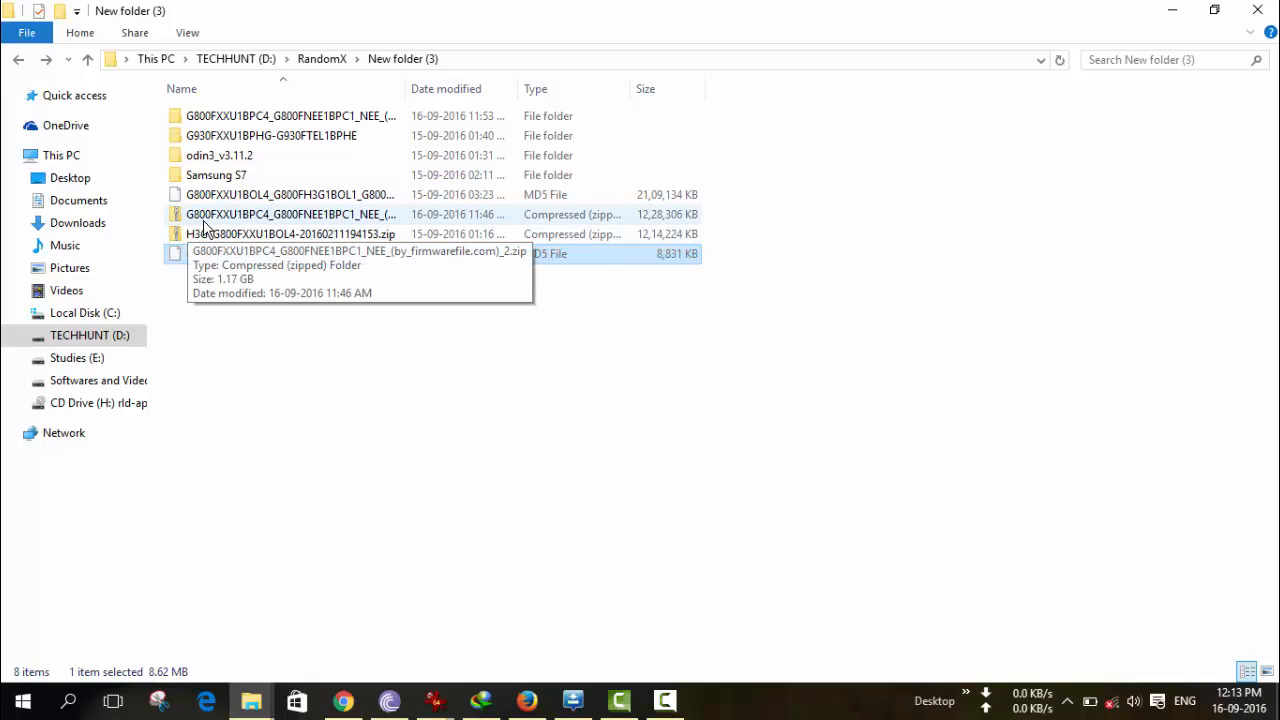
mouse_move(375, 337)
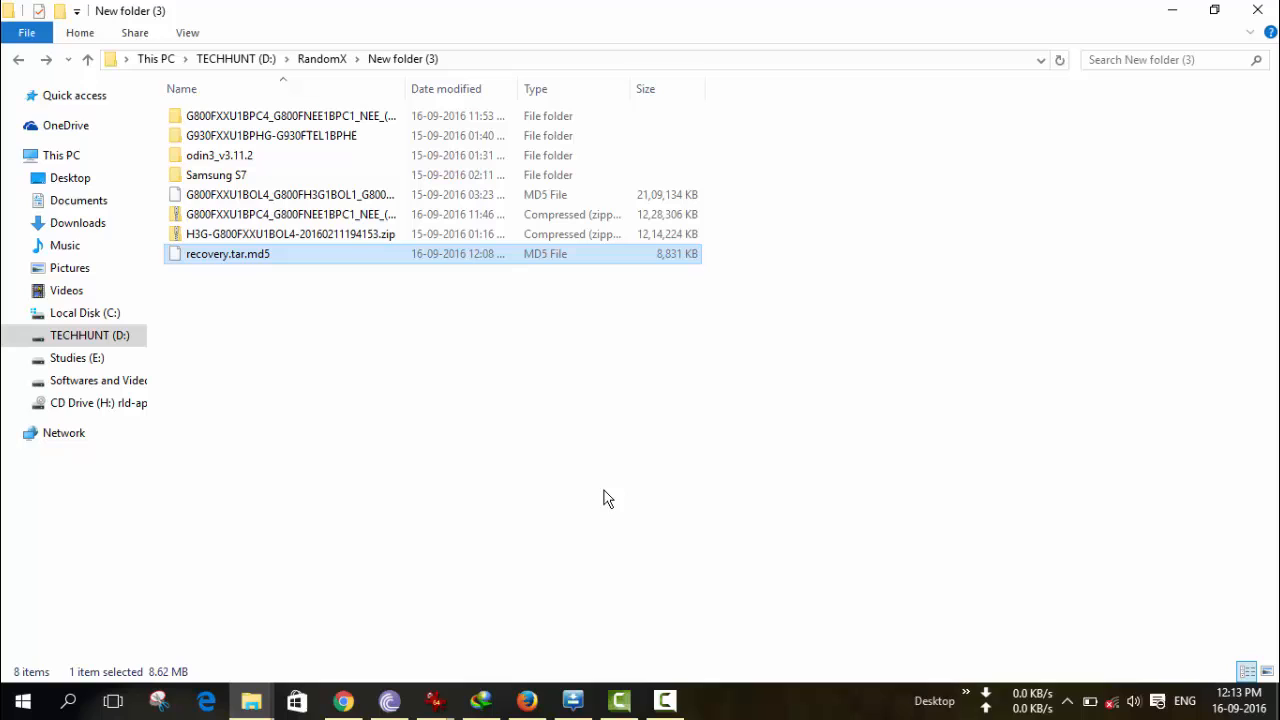
mouse_move(500, 476)
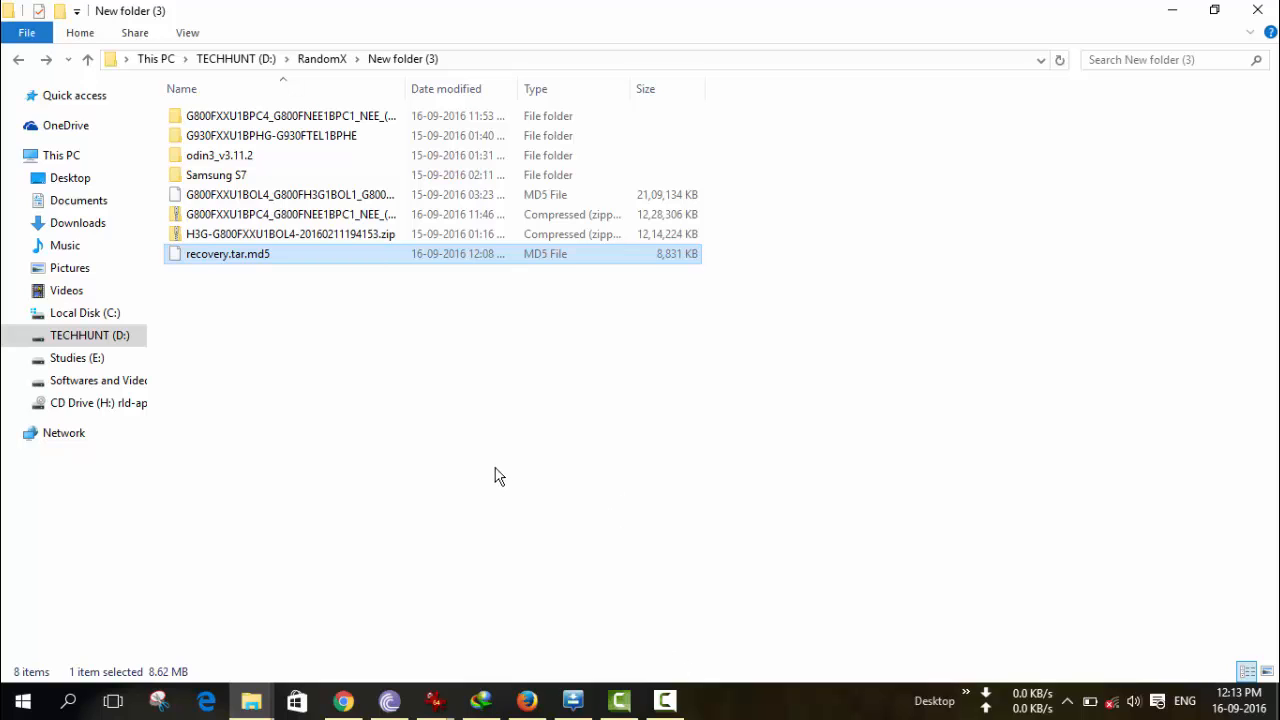
Step: Bring the Odin3 window showing the earlier FAIL result to the front
click(573, 700)
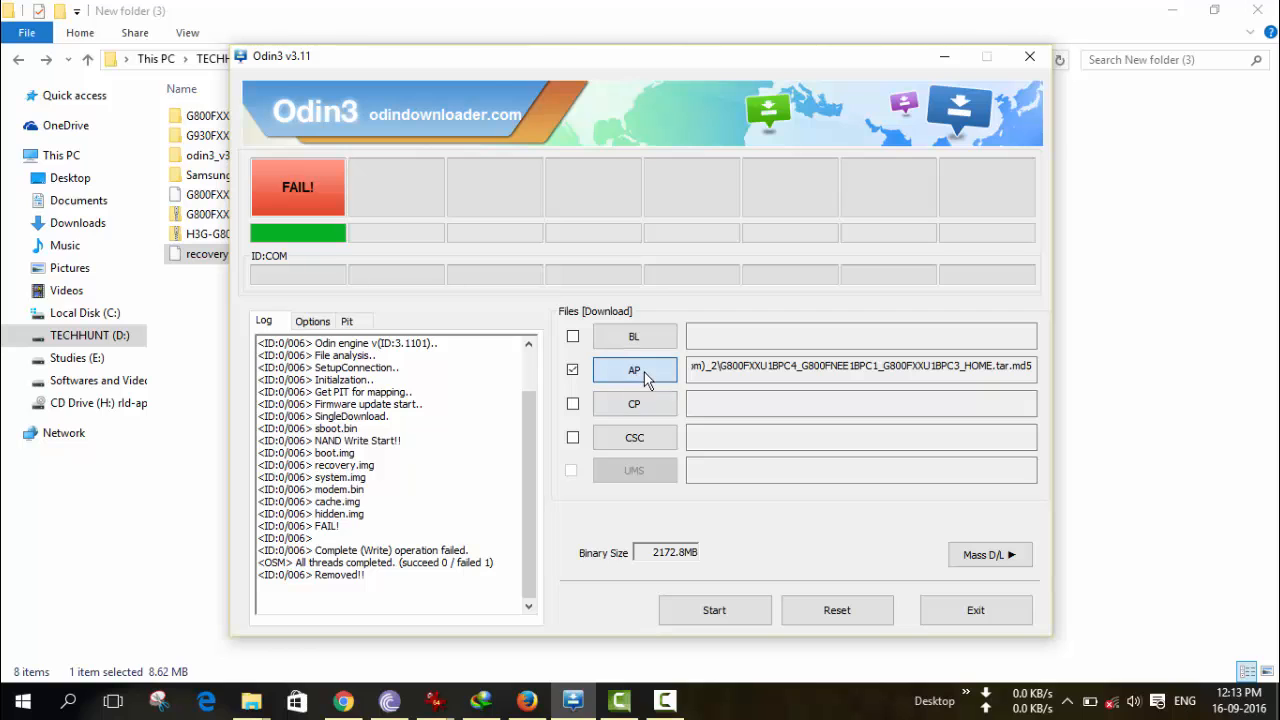
Step: Load recovery.tar.md5 into Odin's AP slot
click(634, 369)
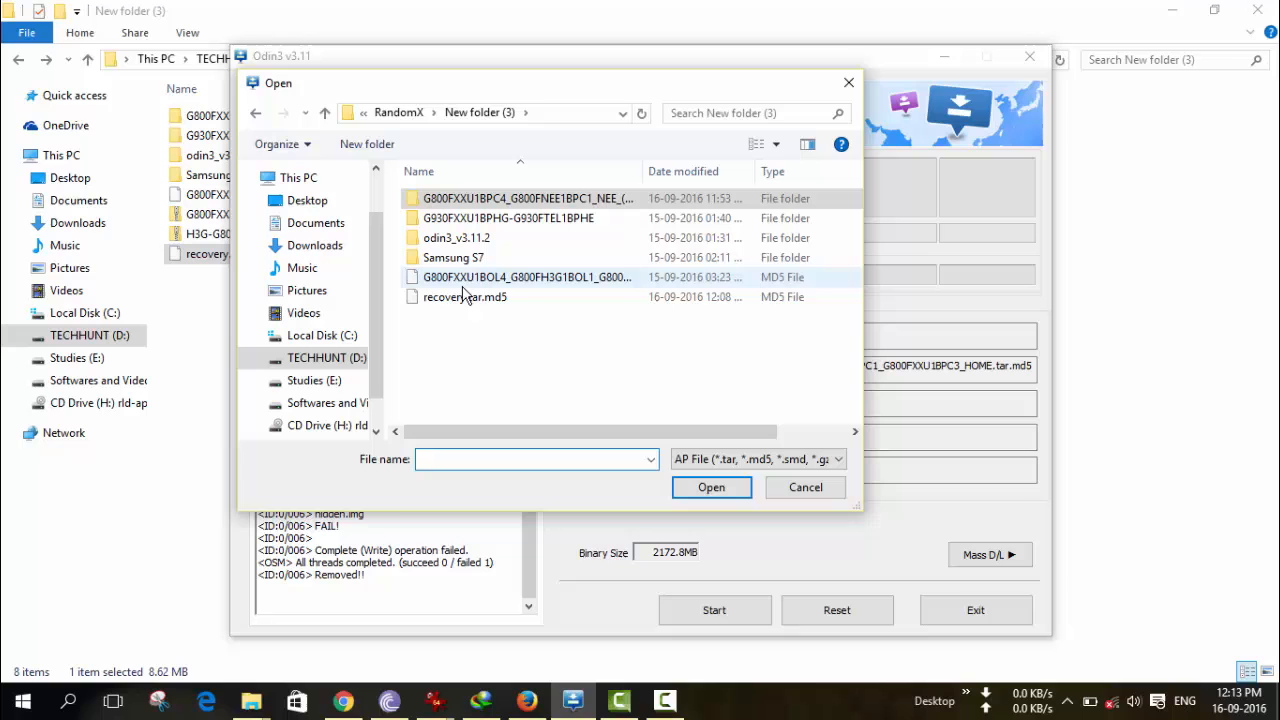
click(464, 297)
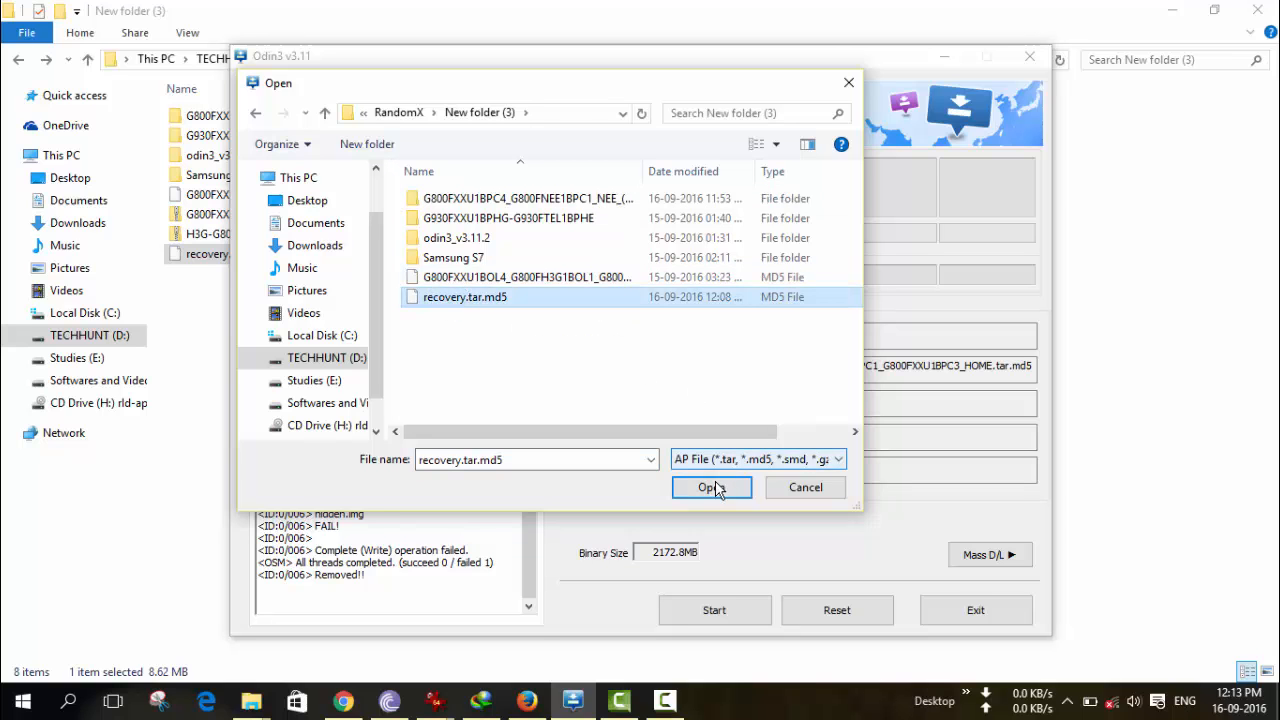
click(711, 487)
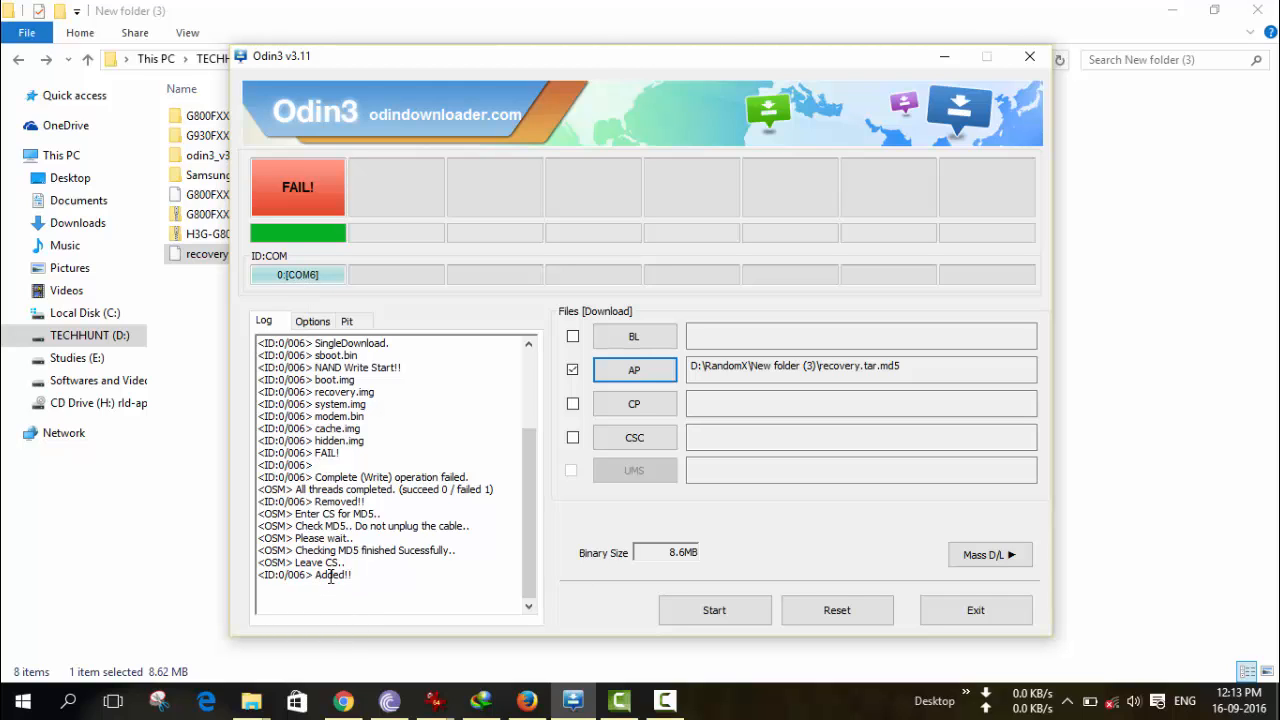
Step: Flash the loaded recovery image to the phone on COM6
click(714, 610)
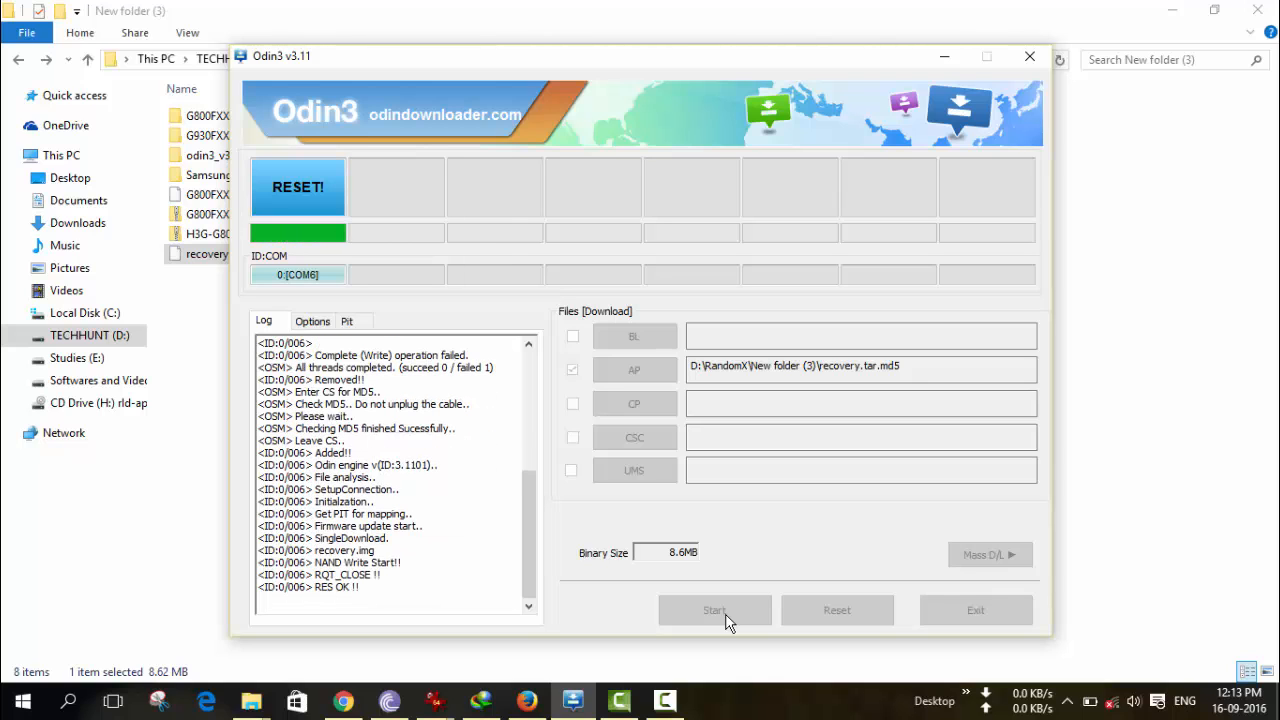
click(714, 610)
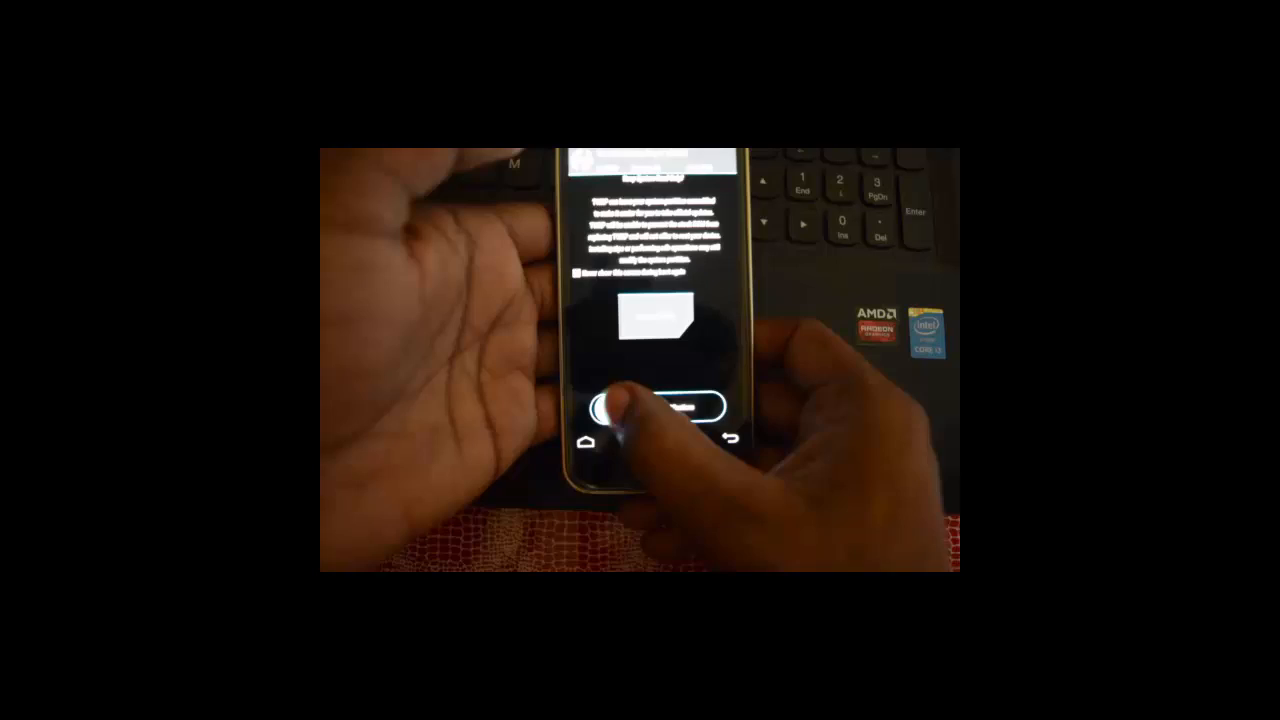
Step: Swipe past TWRP's Keep System Read Only prompt to allow modifications
click(660, 405)
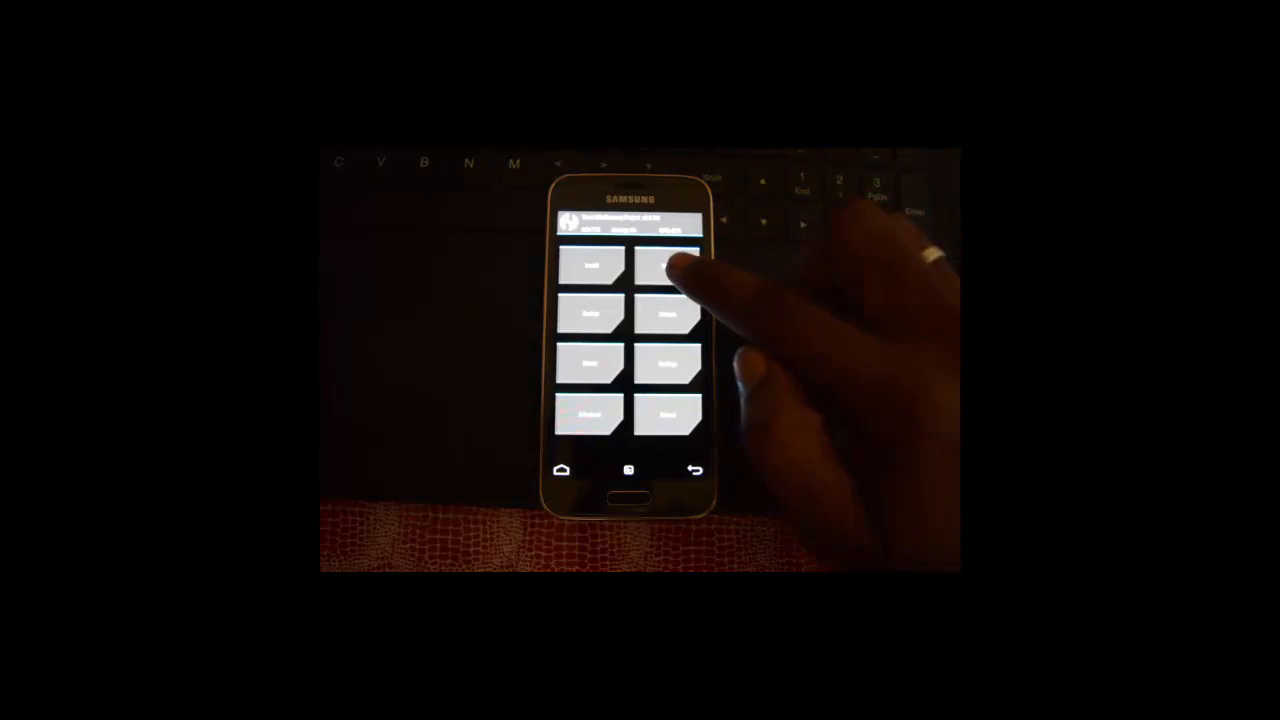
Step: Open TWRP's Advanced Wipe list and tick a partition for wiping
click(668, 265)
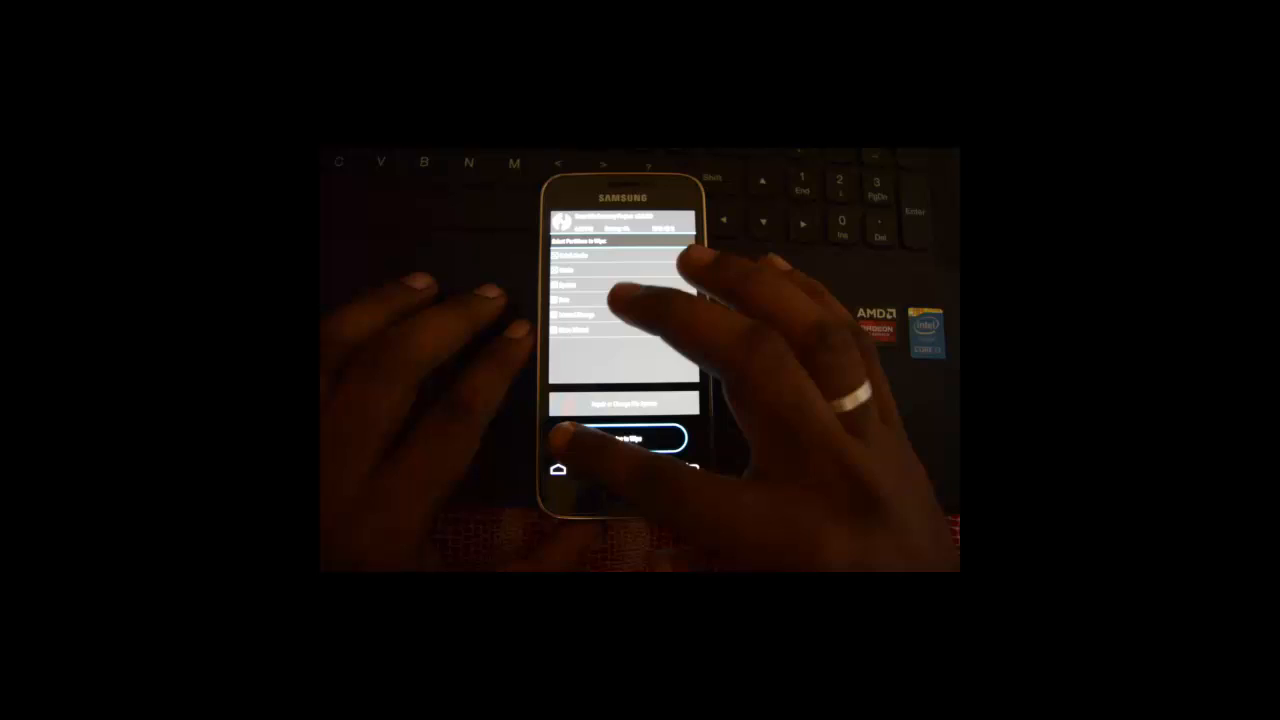
click(622, 438)
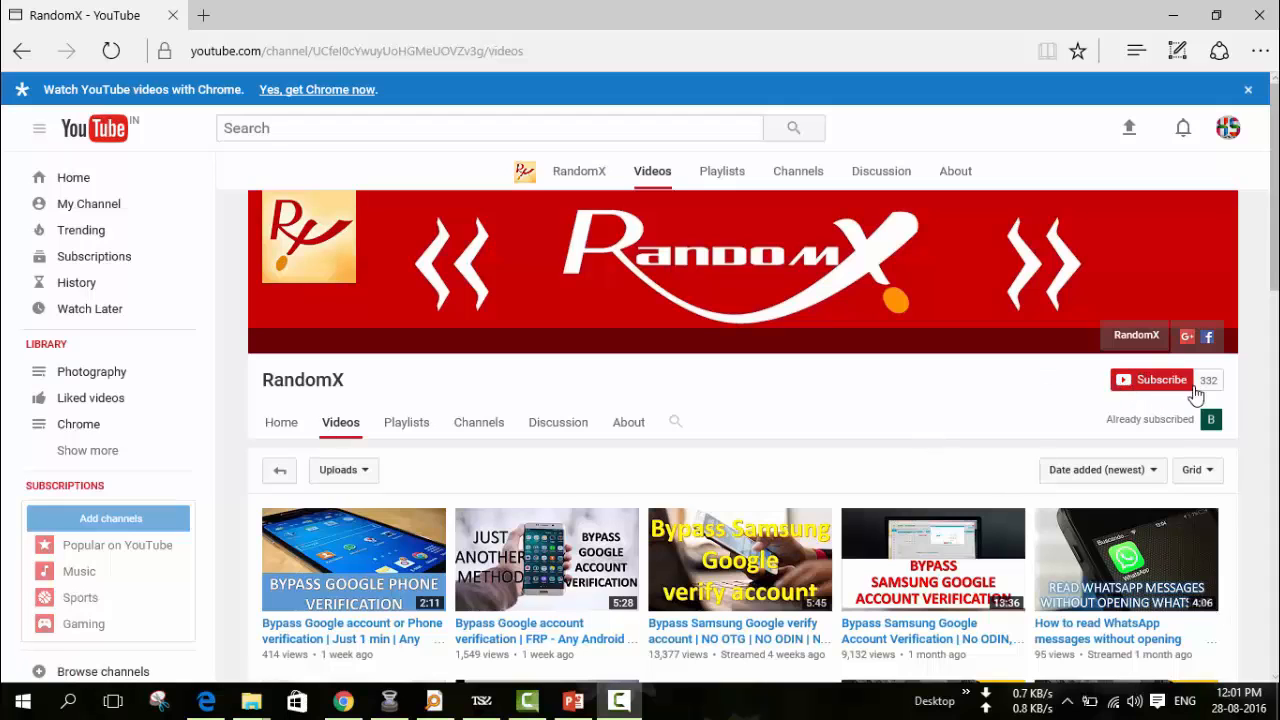
mouse_move(557, 590)
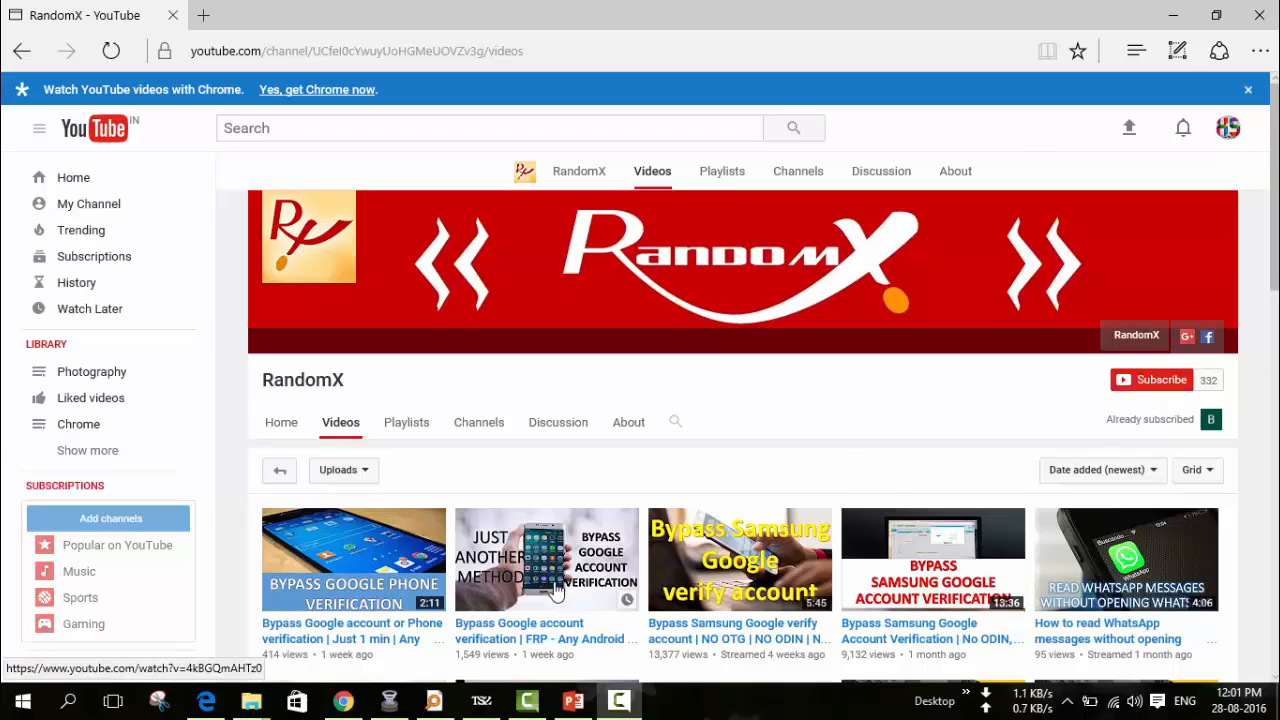